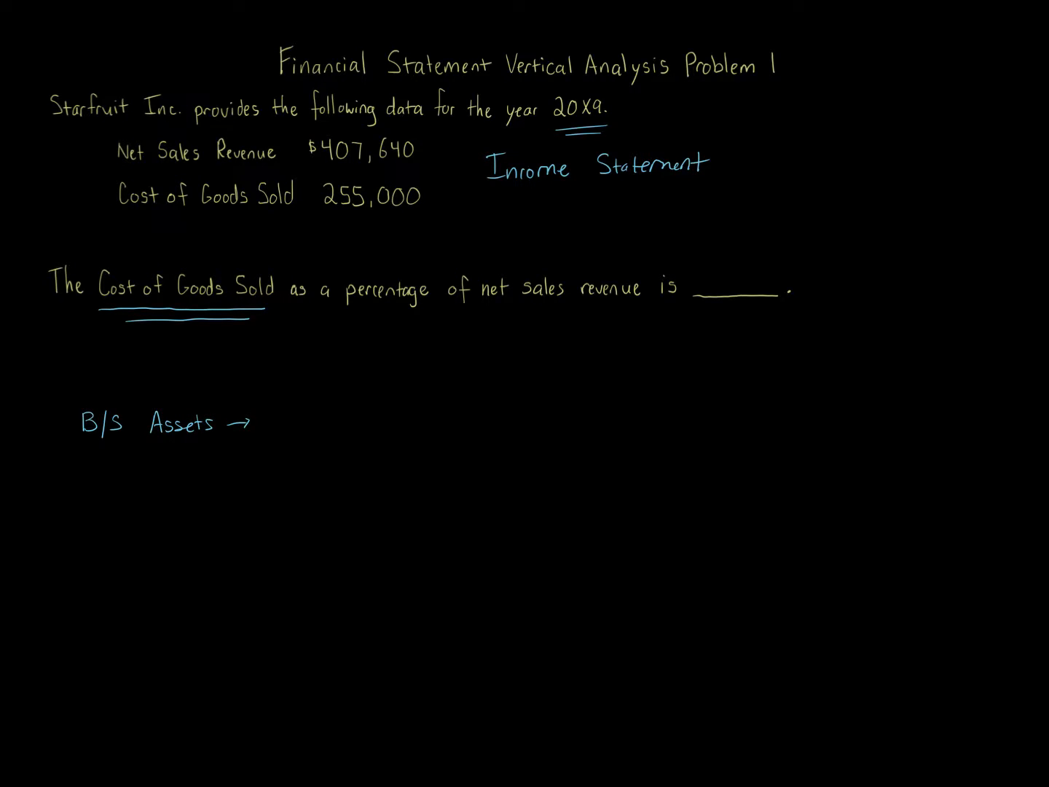
text(Vertical Analysis)
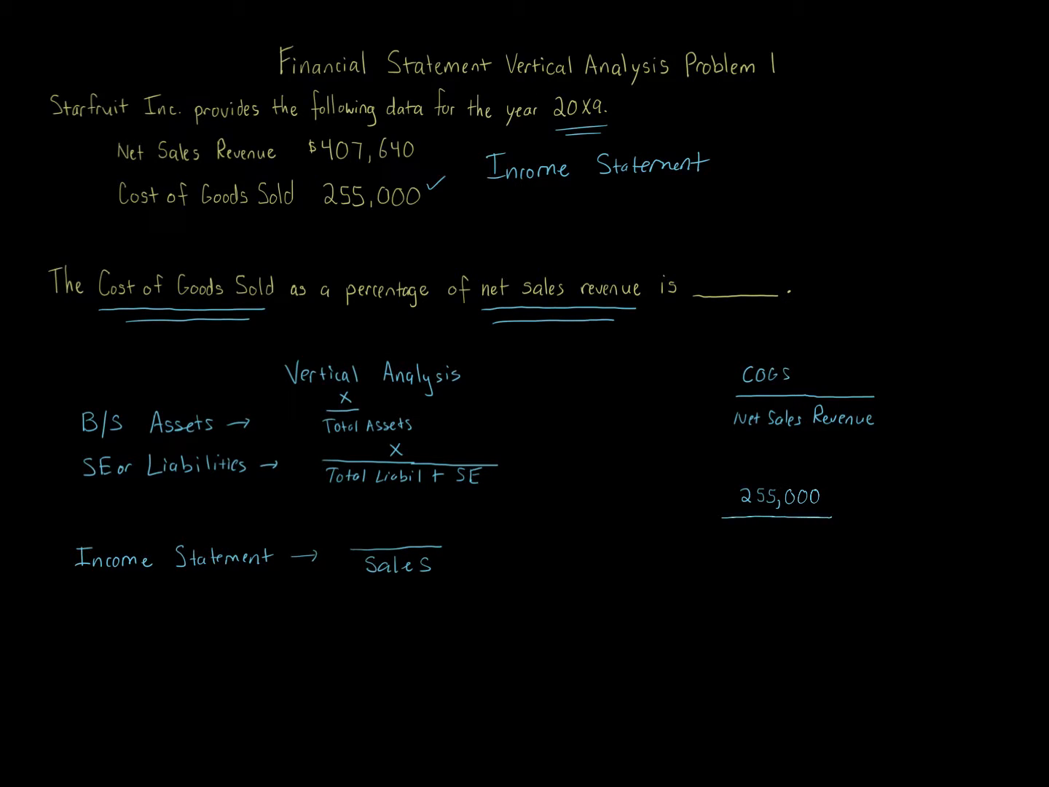
text(4)
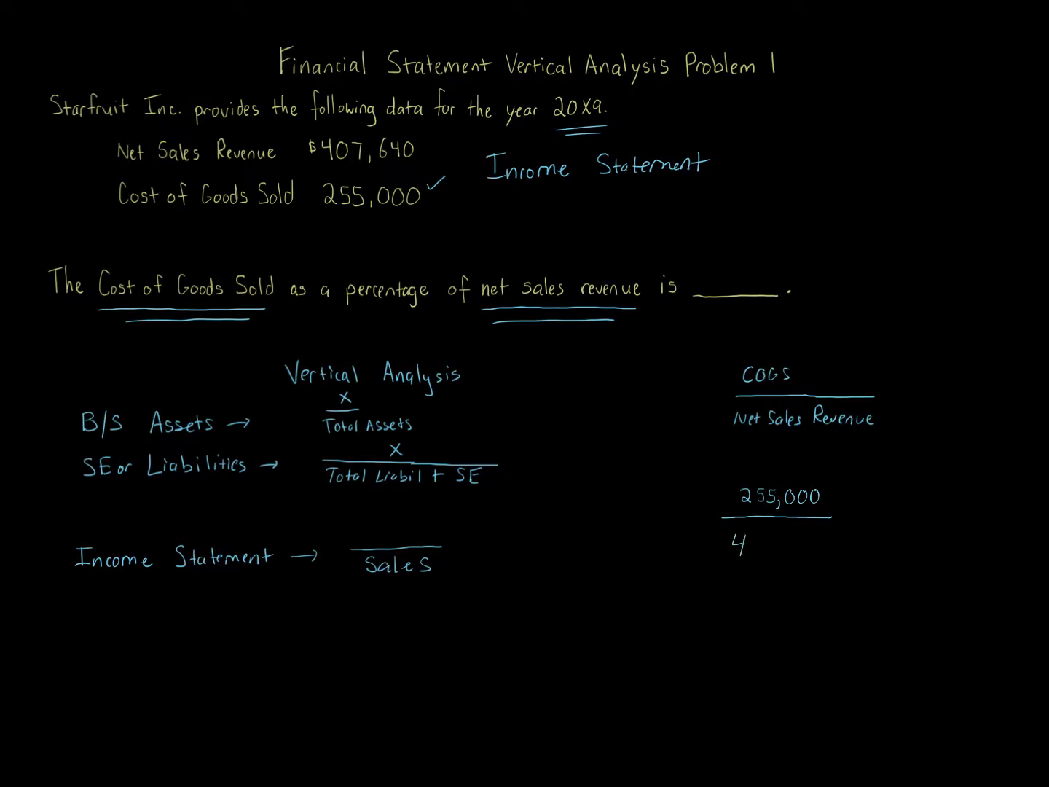